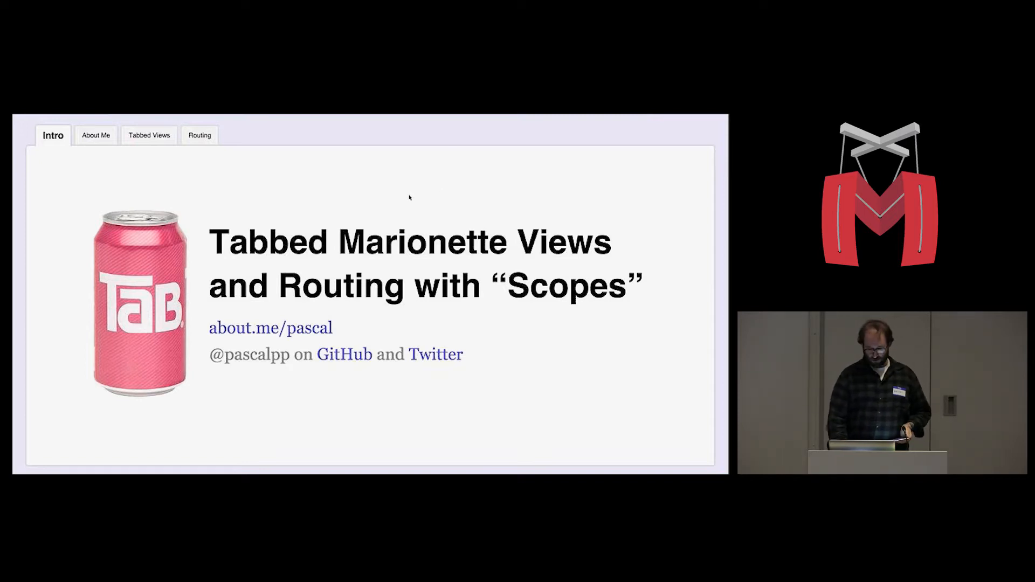
# Step: Switch the slide deck to the About Me slide with the speaker's profile card
pyautogui.click(95, 135)
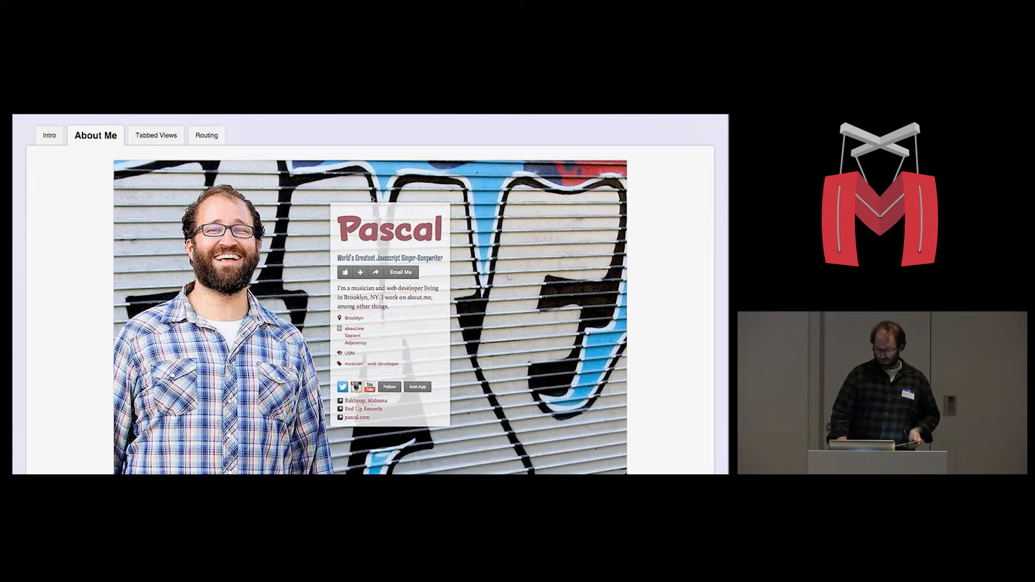
# Step: Move to the Tabbed Views section, landing on its Goals slide
pyautogui.click(156, 136)
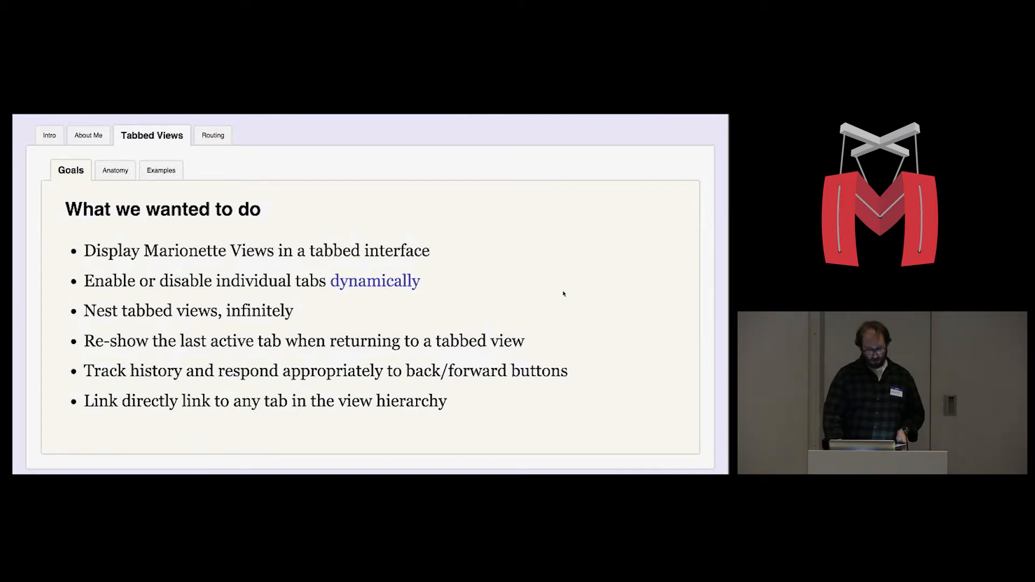
# Step: Show the Anatomy of a Tabbed View slide with its Apple example
pyautogui.click(116, 170)
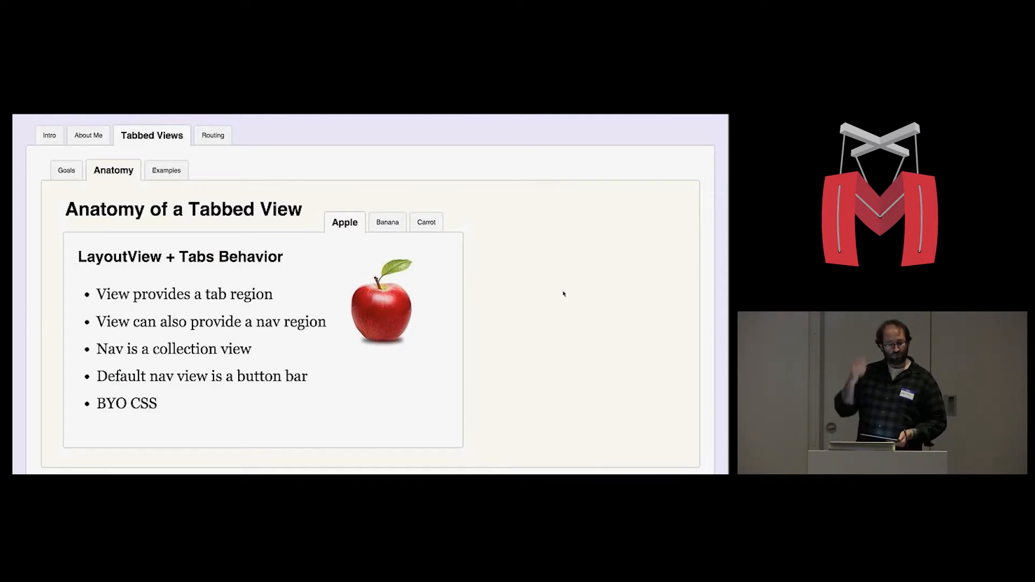
pyautogui.moveTo(539, 336)
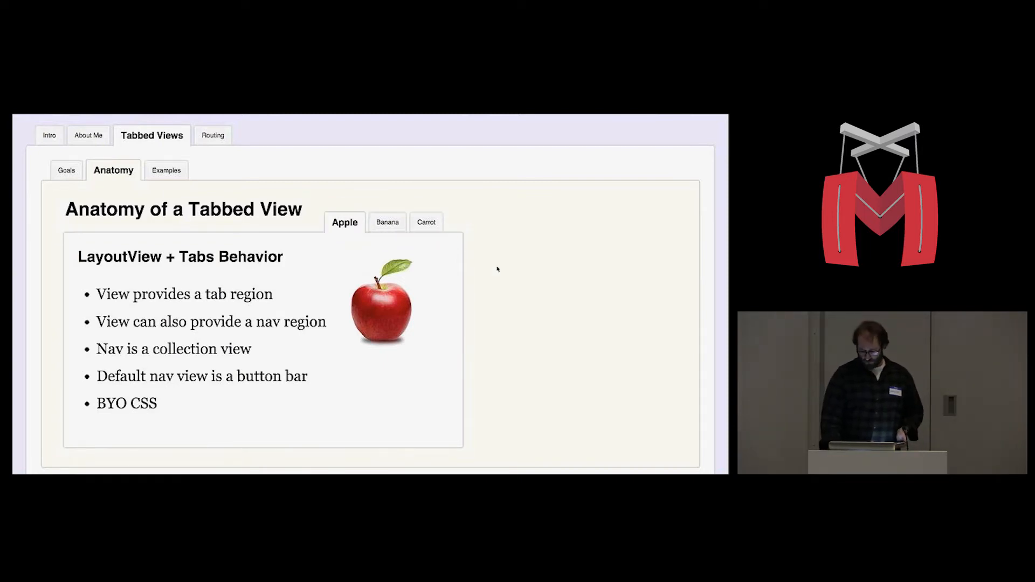
# Step: Step through the Anatomy slide's Banana and Carrot inner examples
pyautogui.click(387, 222)
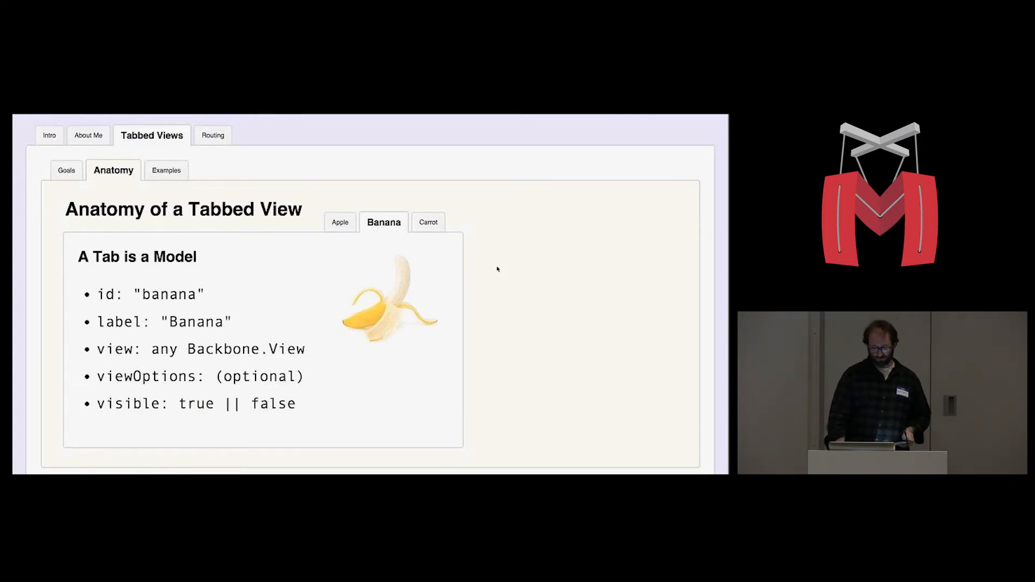
pyautogui.click(428, 222)
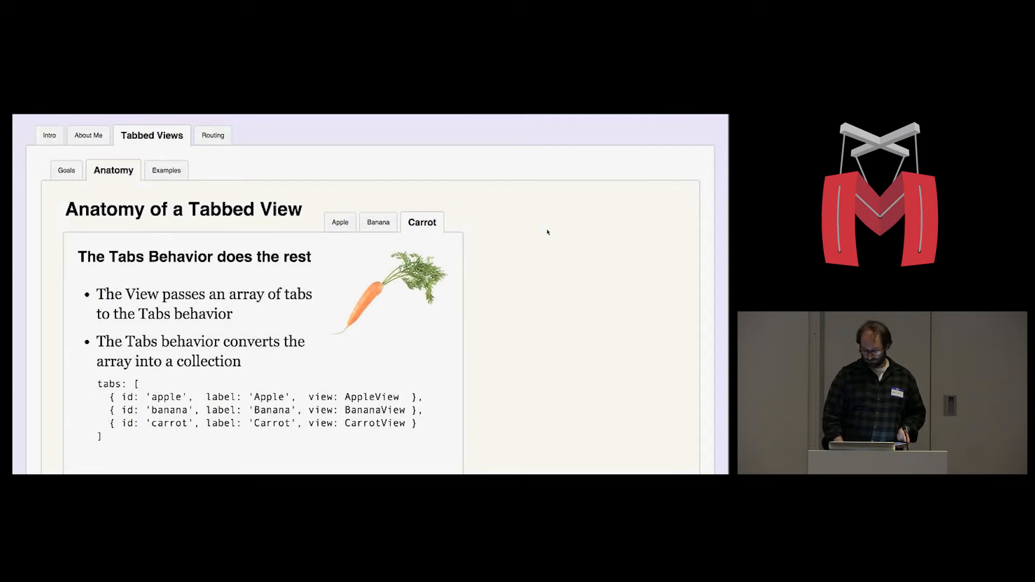
# Step: Show the Examples slide and launch the about.me Edit Panel demo
pyautogui.click(166, 170)
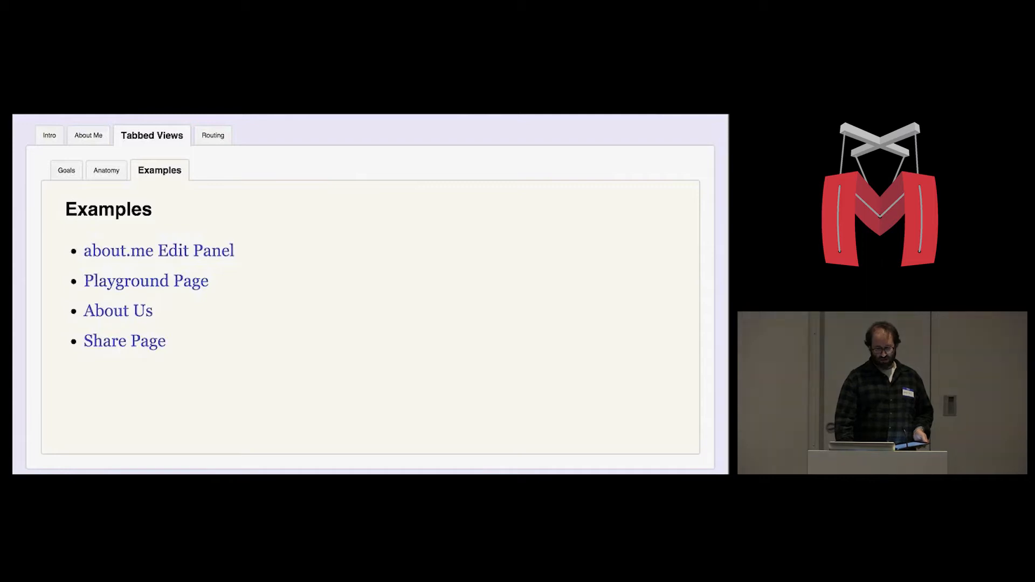
pyautogui.click(159, 250)
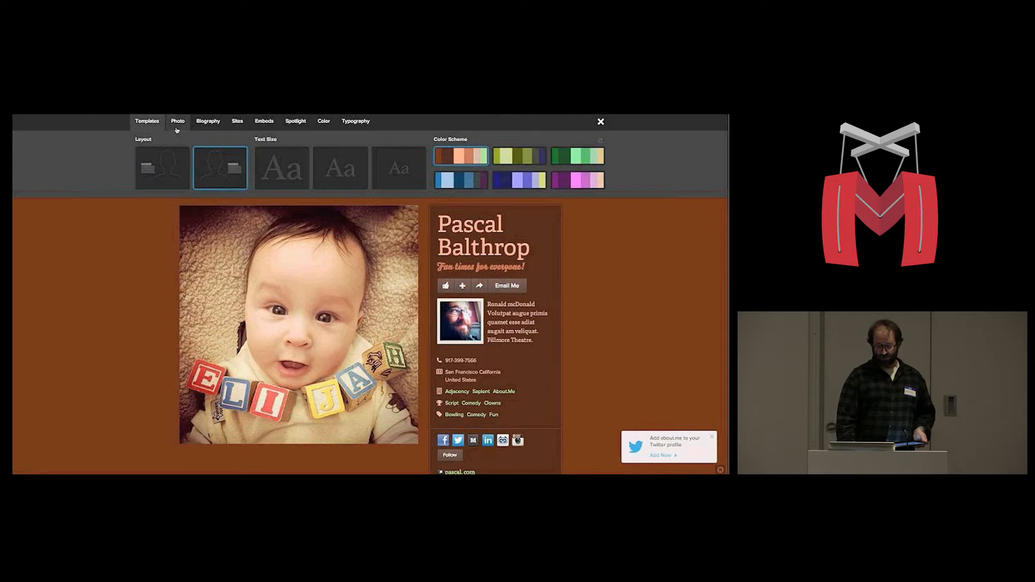
# Step: Cycle the about.me profile editor through its Biography and Photo sections
pyautogui.click(208, 120)
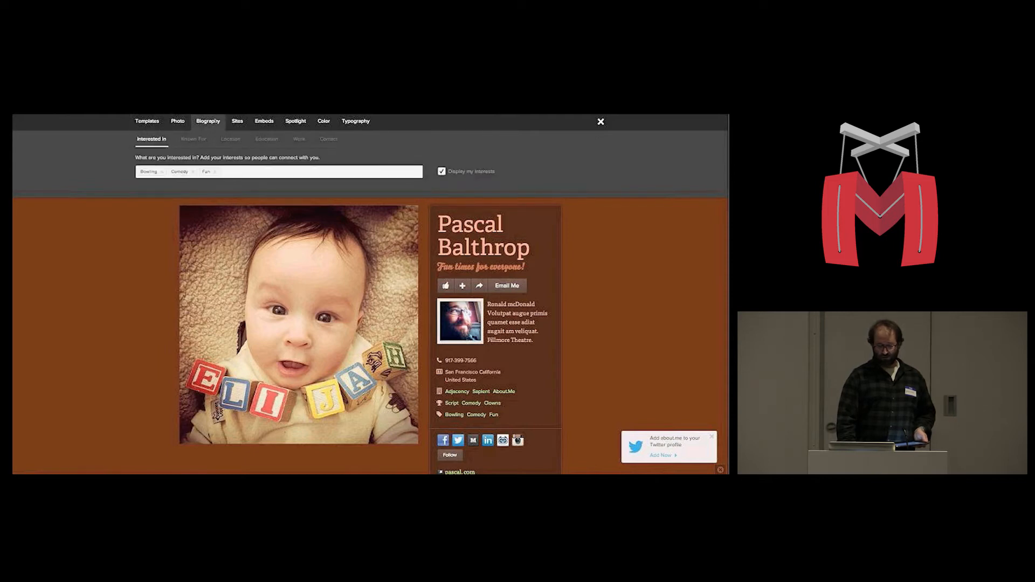
pyautogui.click(177, 121)
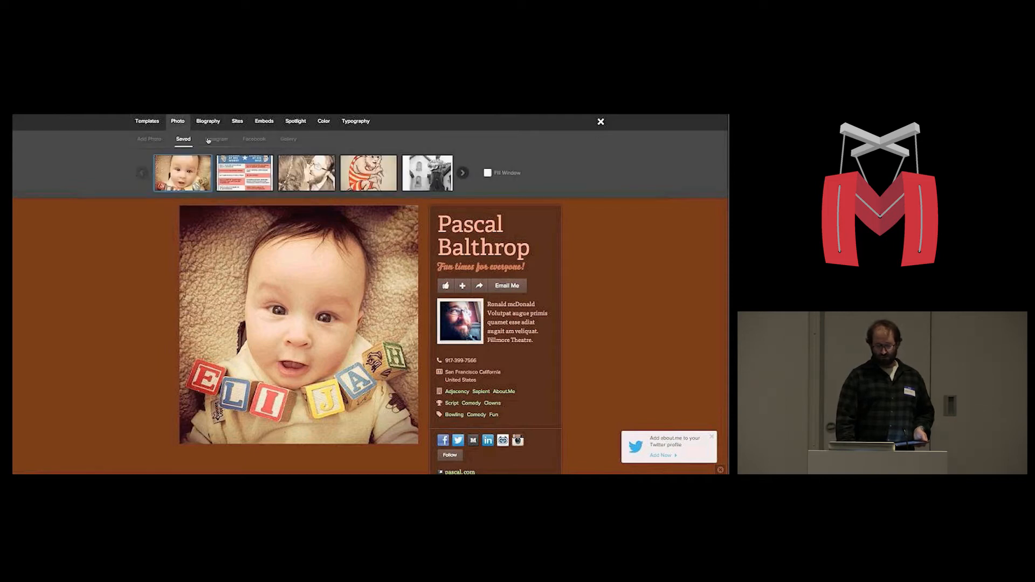
pyautogui.click(253, 140)
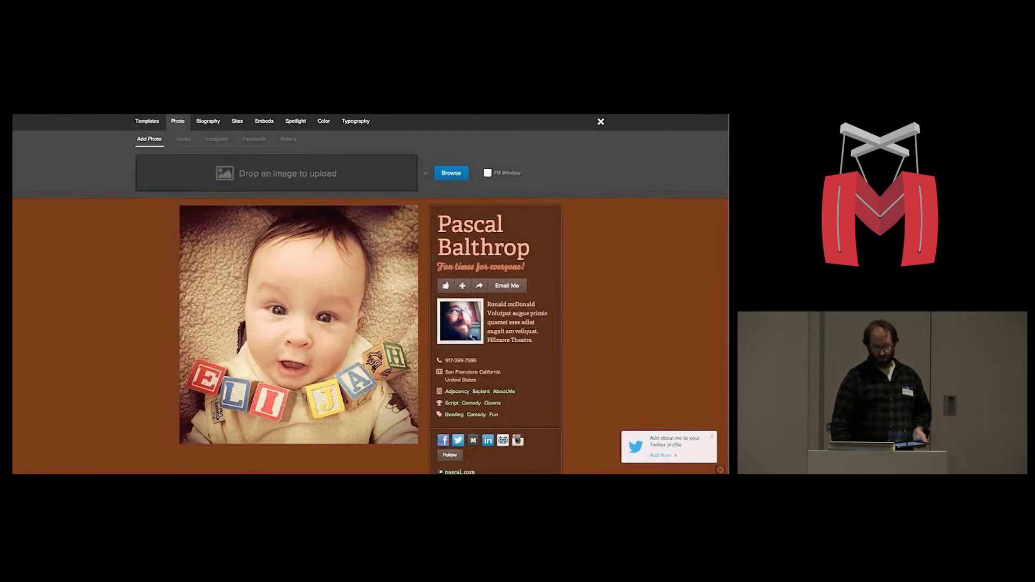
pyautogui.click(207, 121)
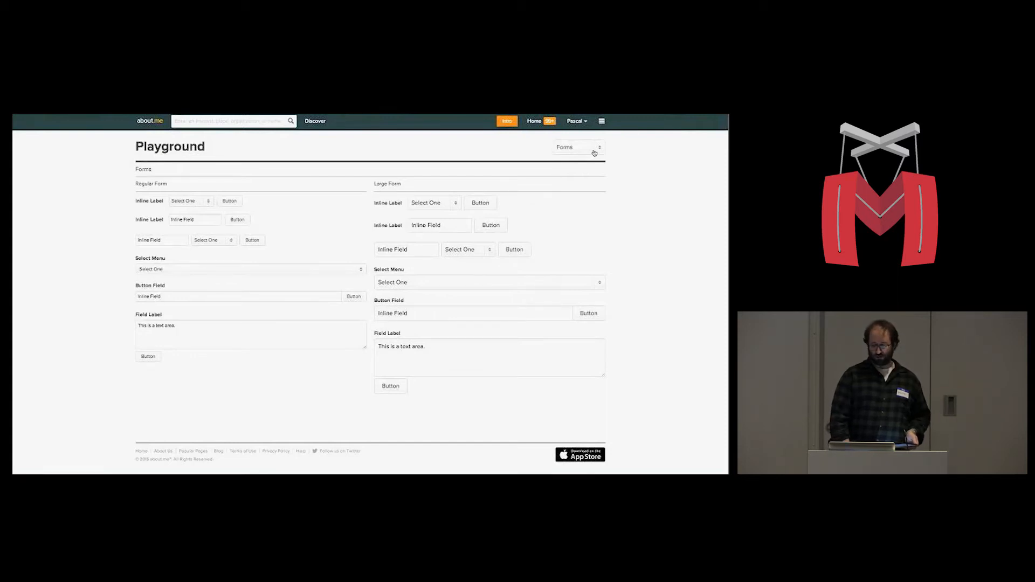
# Step: Reveal the list of sections on the about.me Playground page
pyautogui.click(578, 146)
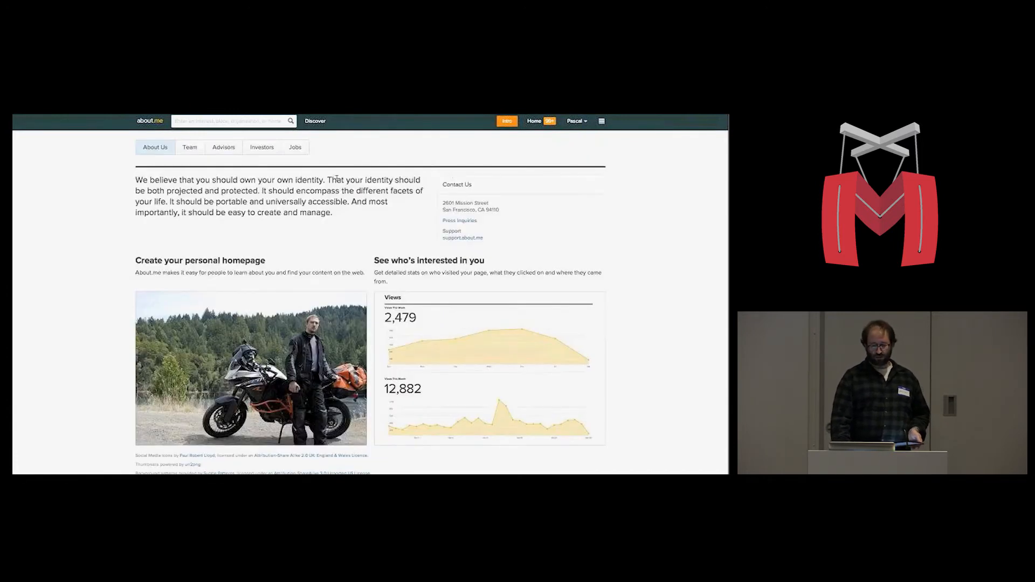
# Step: Browse the Jobs page postings (Front-End Engineer, Photography Internship, QA/Release) and continue to Email Signature
pyautogui.click(294, 147)
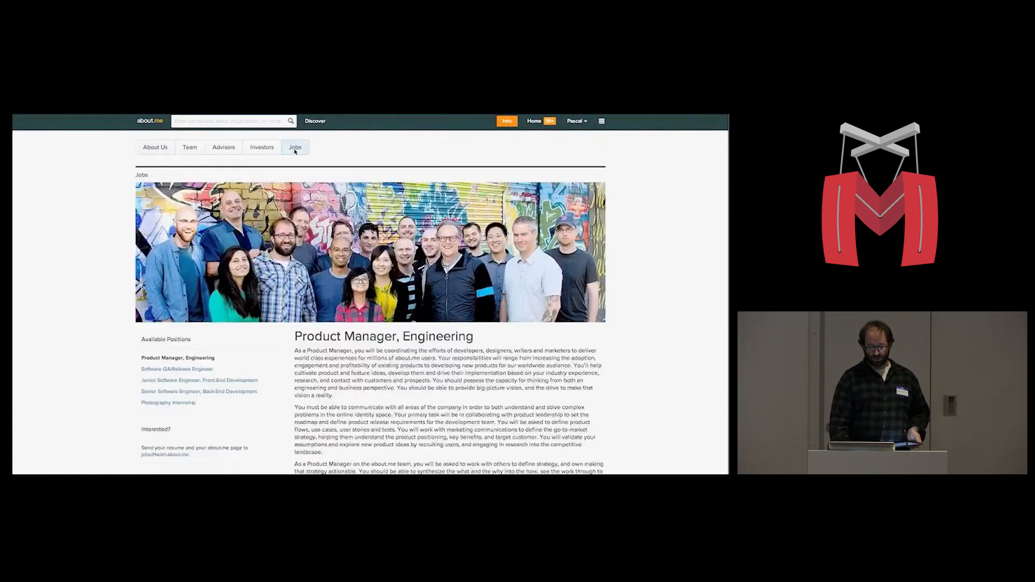
pyautogui.scroll(-3)
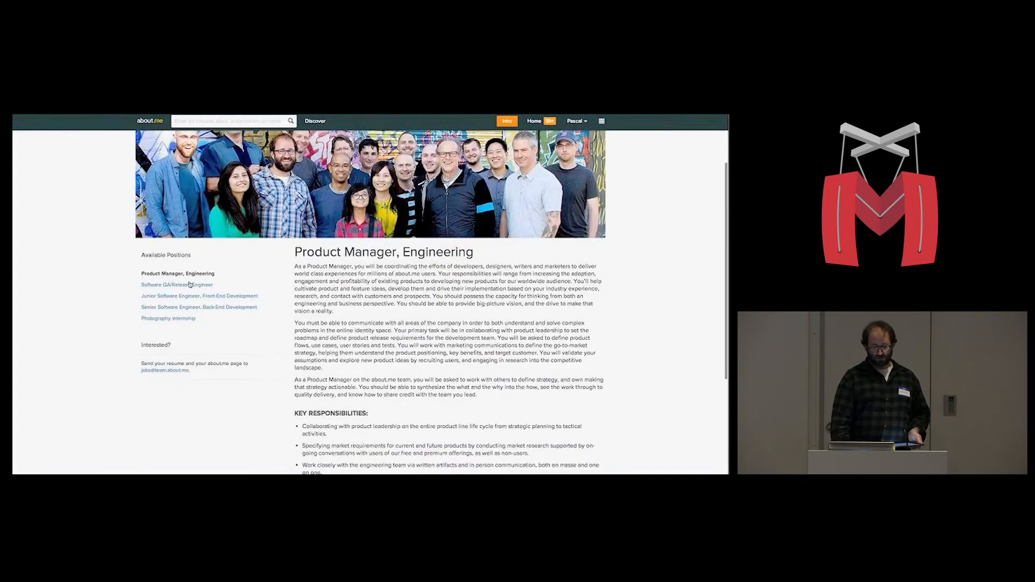
pyautogui.click(198, 295)
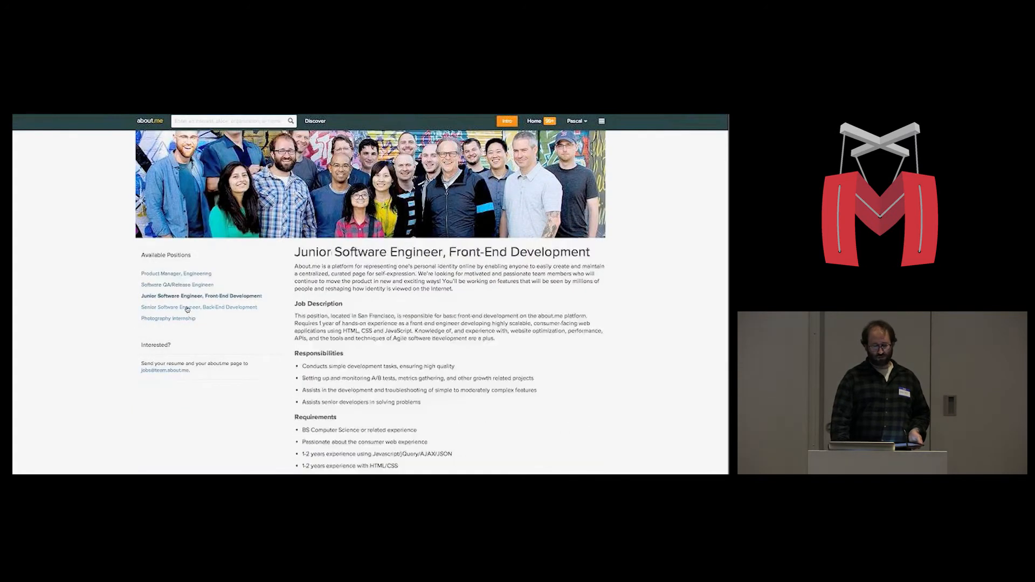
pyautogui.click(168, 318)
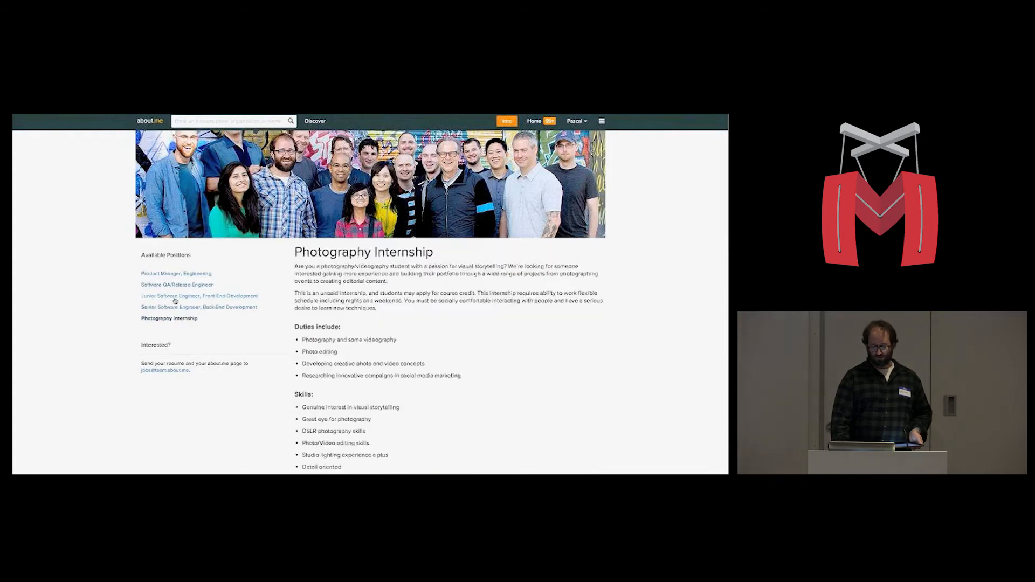
pyautogui.click(177, 285)
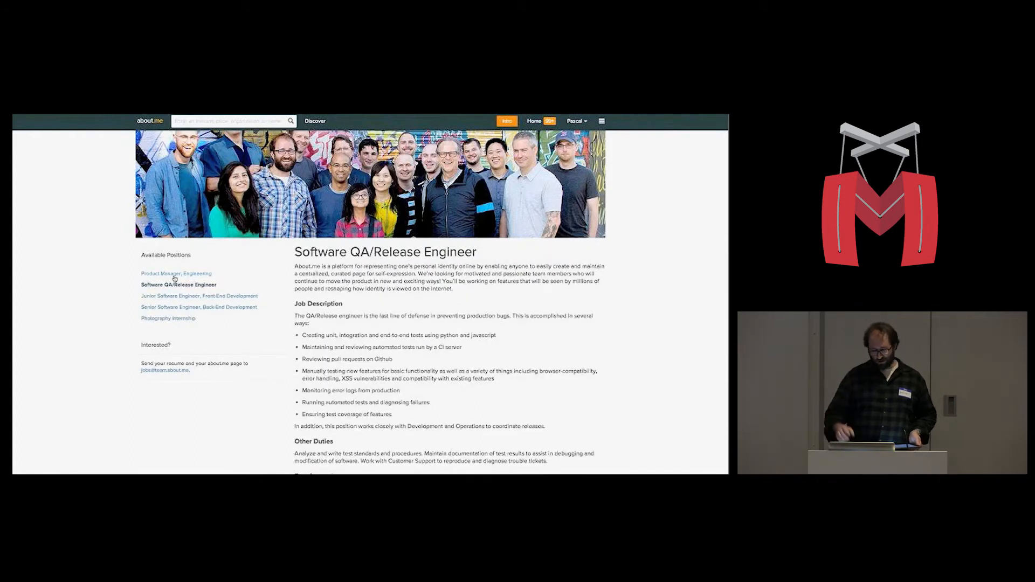
pyautogui.click(175, 273)
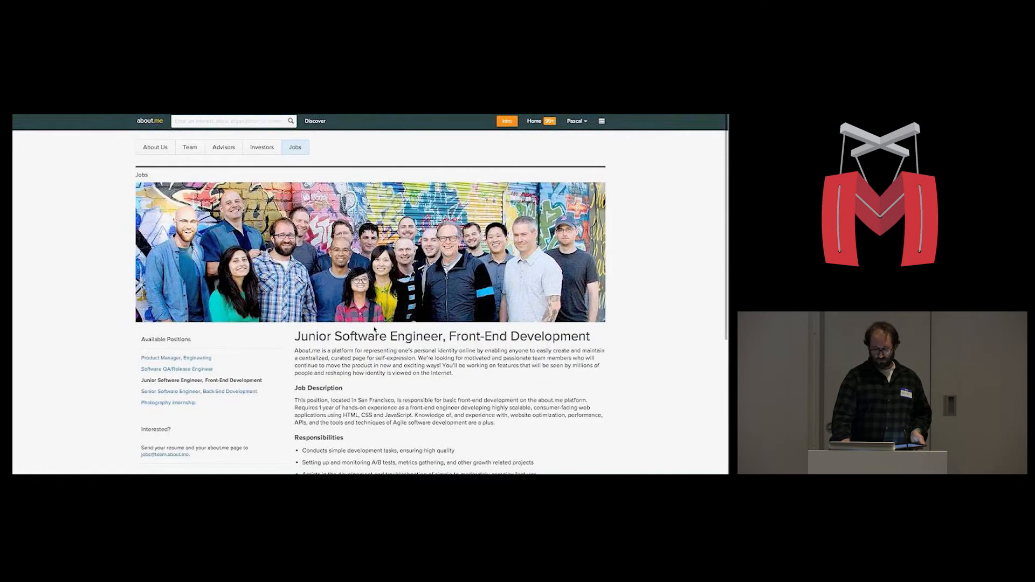
pyautogui.click(168, 402)
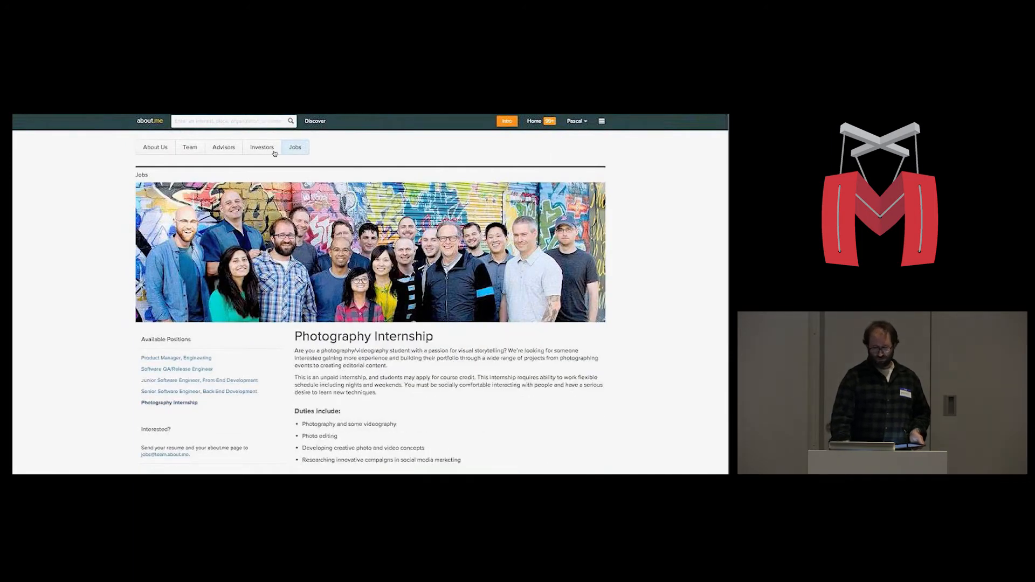
pyautogui.click(192, 380)
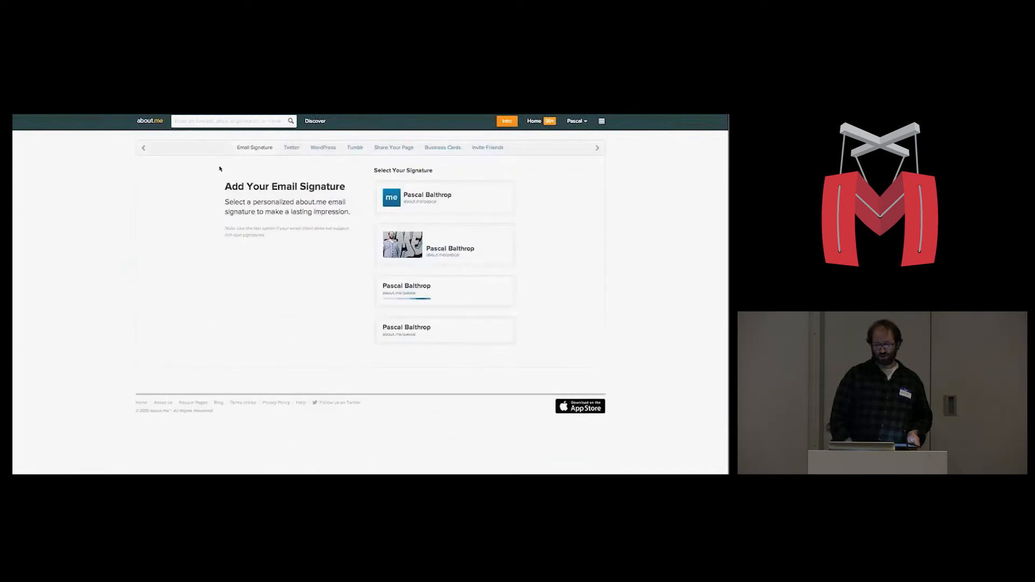
# Step: Cycle the about.me share carousel through the Twitter and Tumblr panels and onward
pyautogui.click(291, 148)
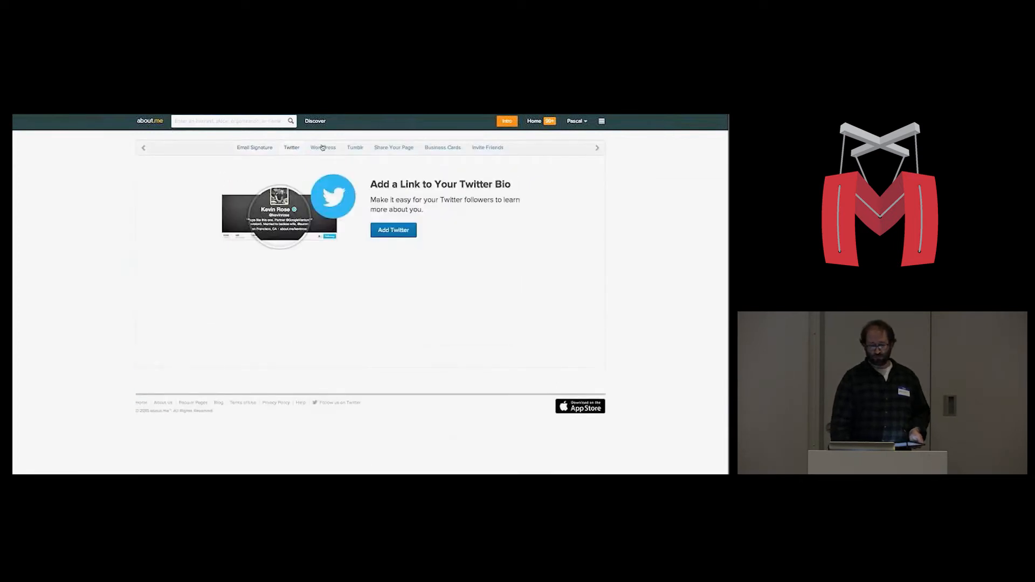
pyautogui.click(355, 148)
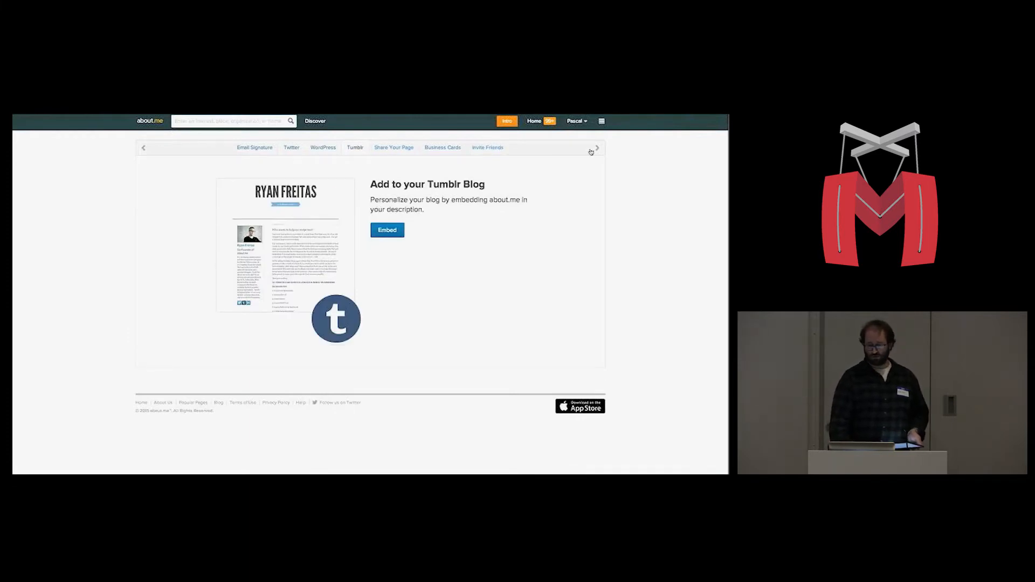
pyautogui.click(596, 147)
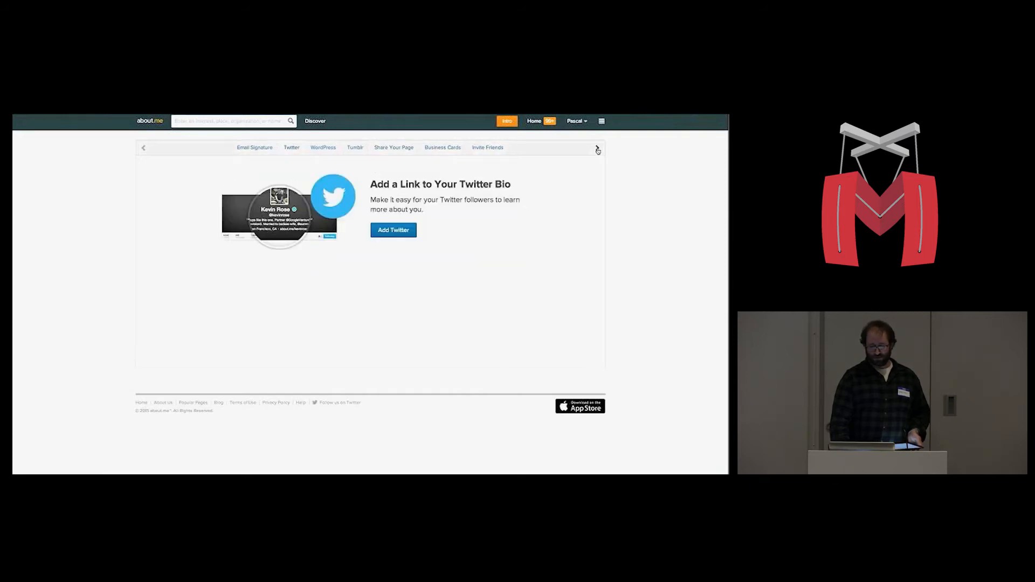
pyautogui.click(596, 148)
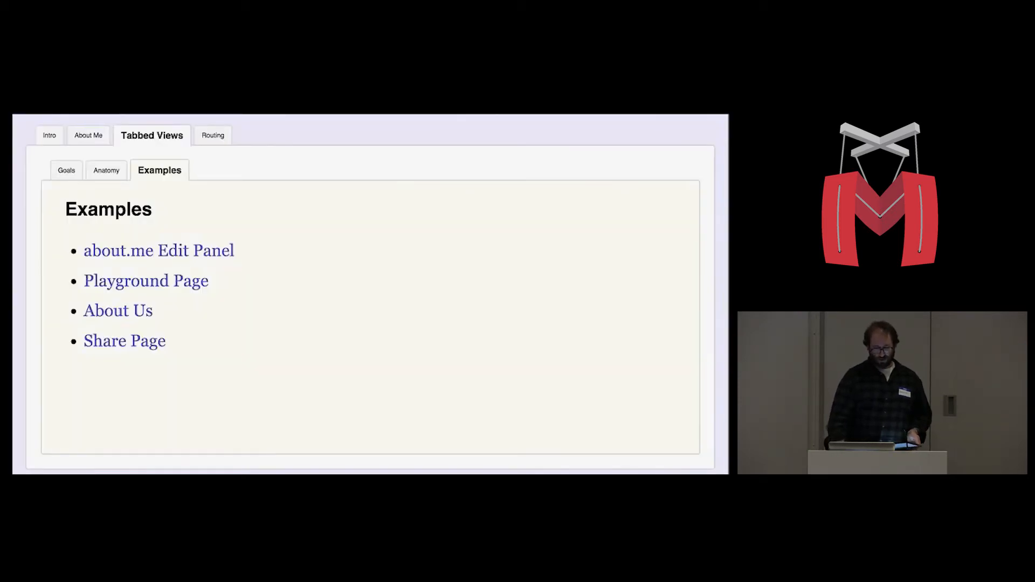
# Step: Move to the Routing section, showing Backbone App Initialization
pyautogui.click(213, 135)
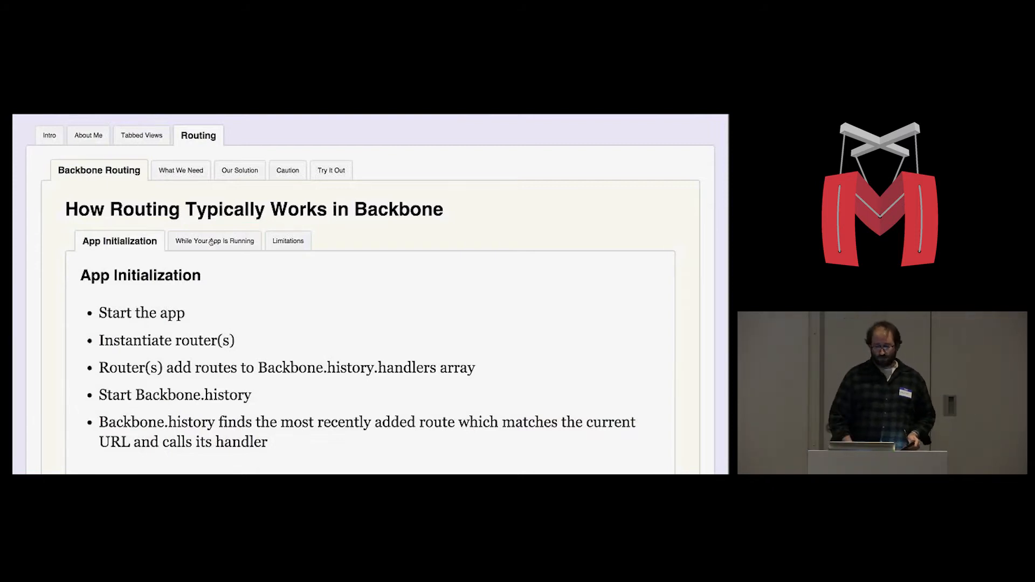
# Step: Switch the Routing slide to the 'While Your App Is Running' steps on router.navigate and history events
pyautogui.click(213, 240)
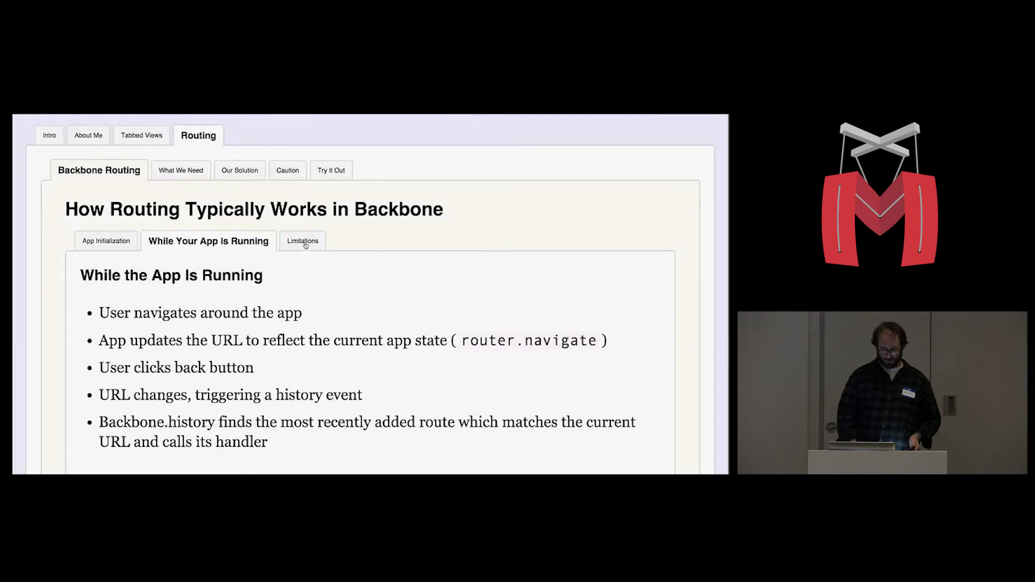
# Step: Show the four Limitations of Backbone routing, such as routes created after history starts
pyautogui.click(302, 240)
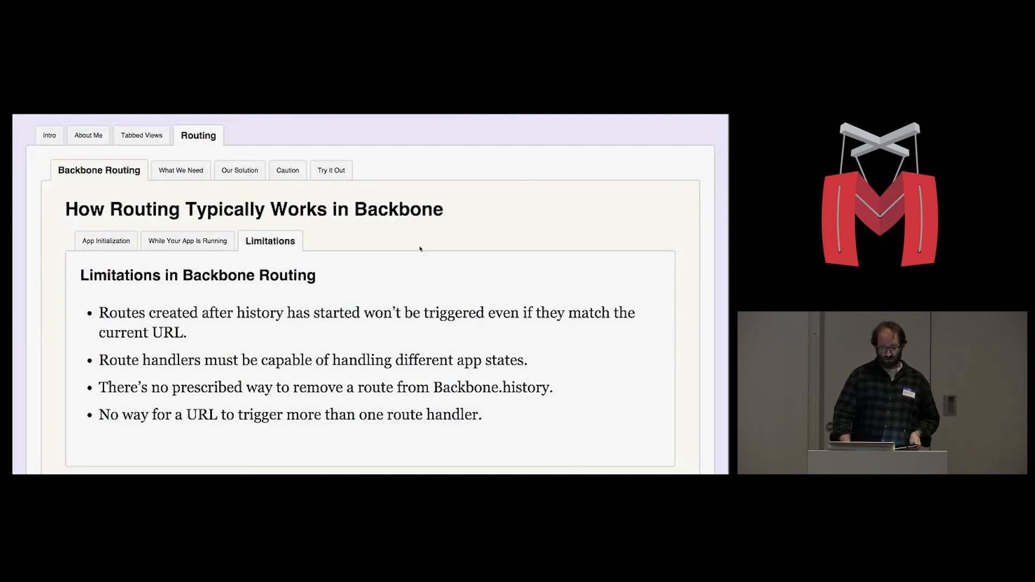
# Step: Present the What We Need points, then move to the Our Solution overview of scoped routers
pyautogui.click(181, 170)
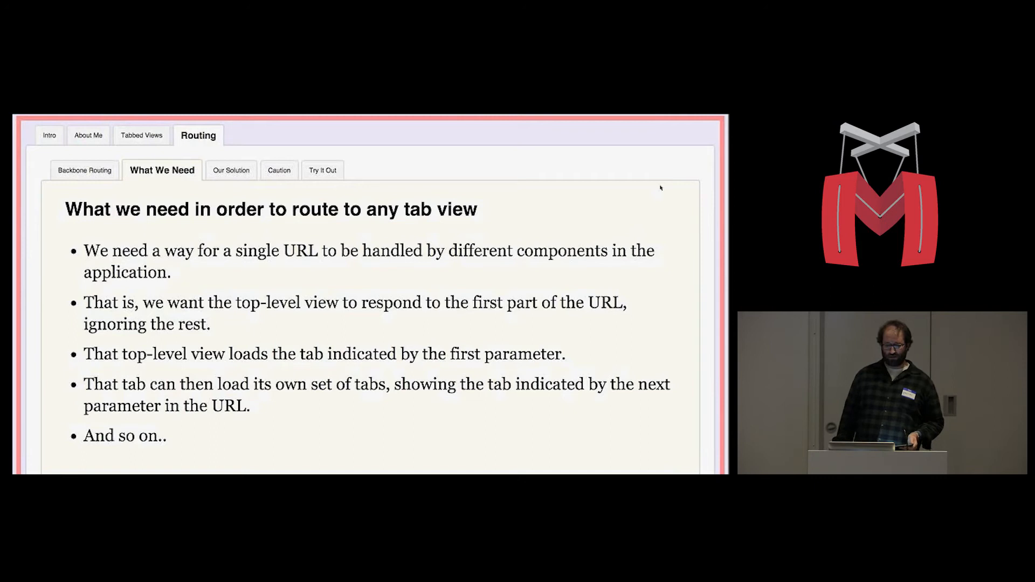
pyautogui.moveTo(476, 314)
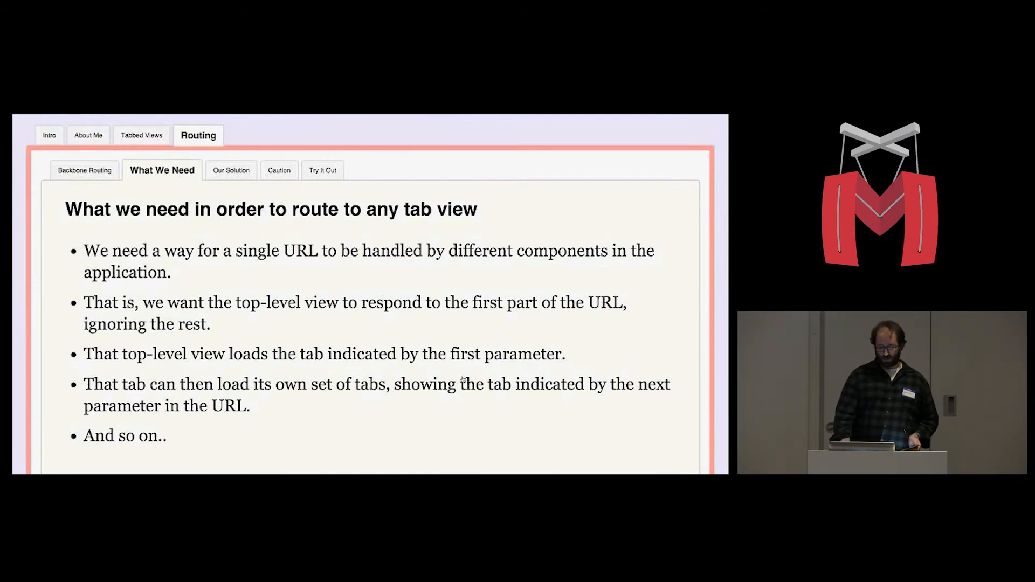
pyautogui.click(231, 169)
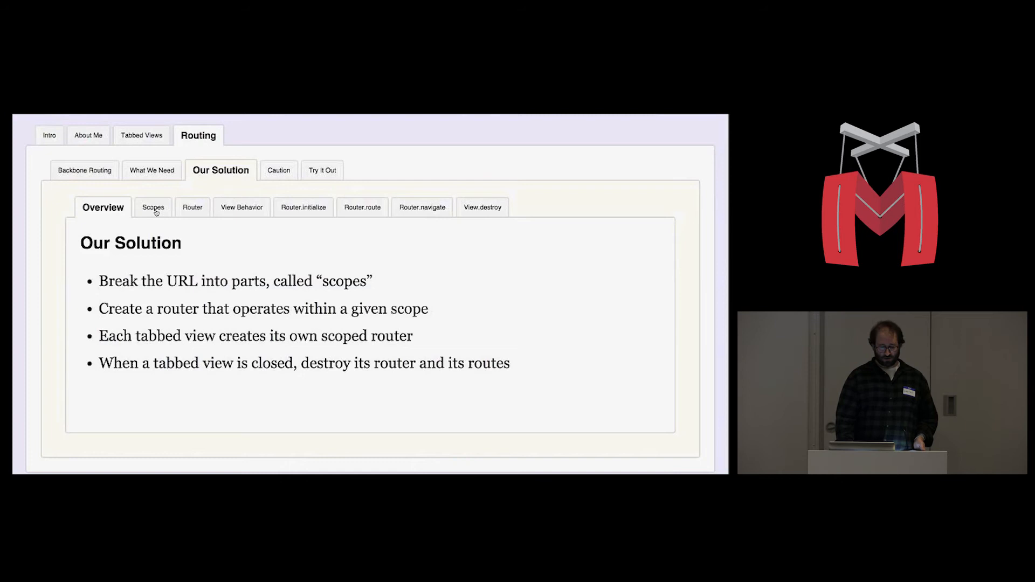
# Step: Show the Scopes explanation under Our Solution, then advance to the Scoped Router code example
pyautogui.click(152, 207)
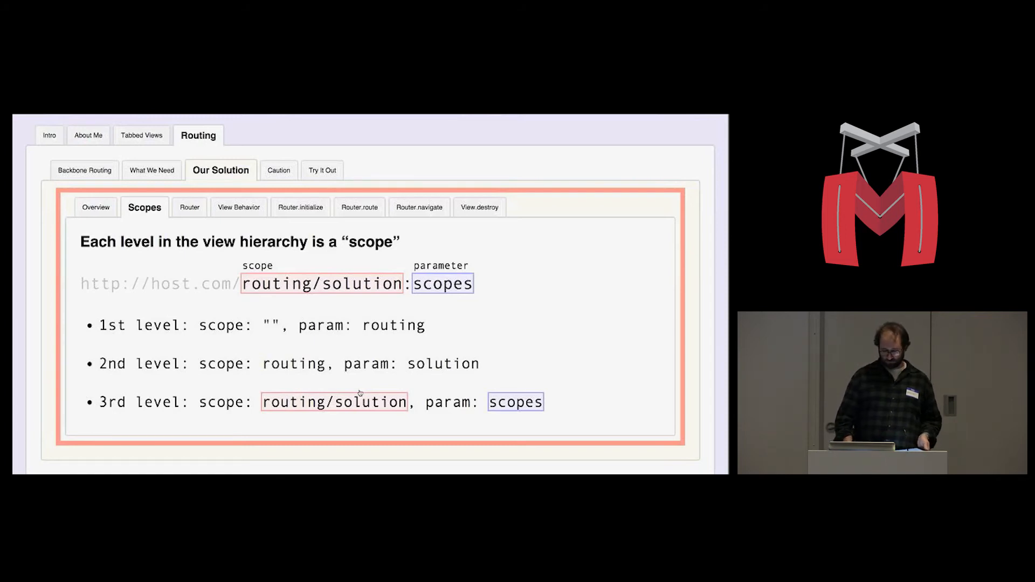
pyautogui.click(184, 207)
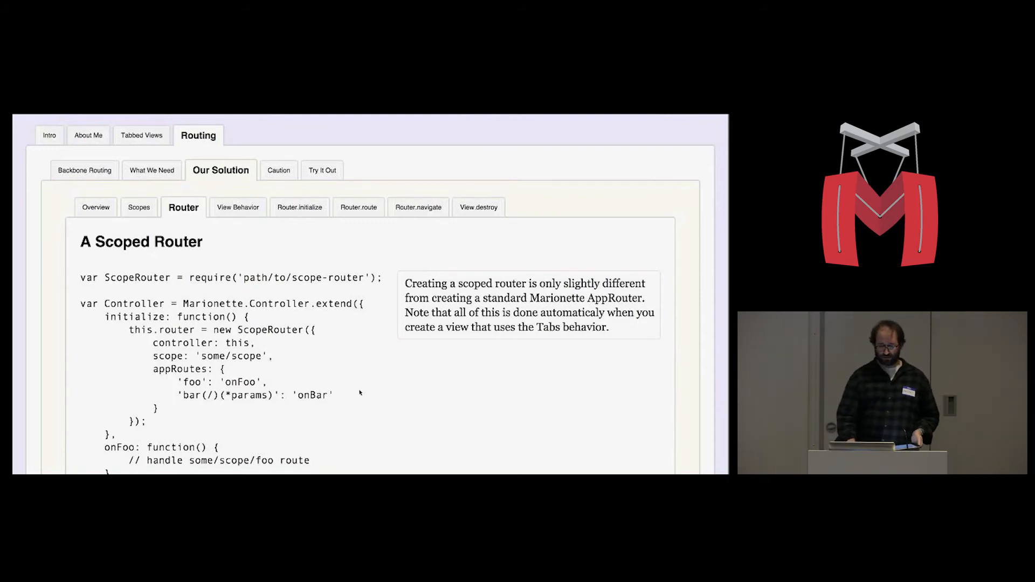
pyautogui.scroll(-3)
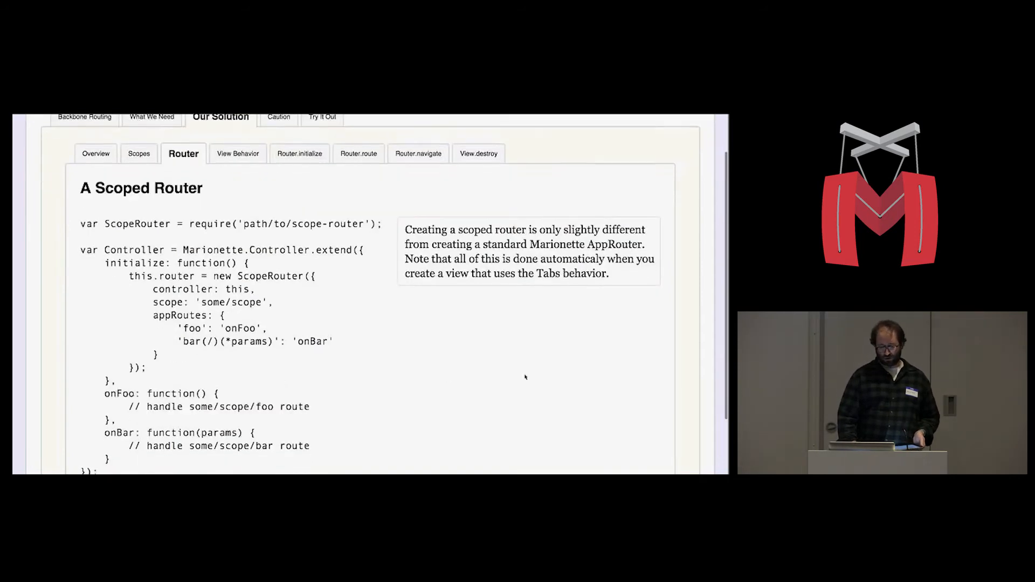
pyautogui.scroll(-3)
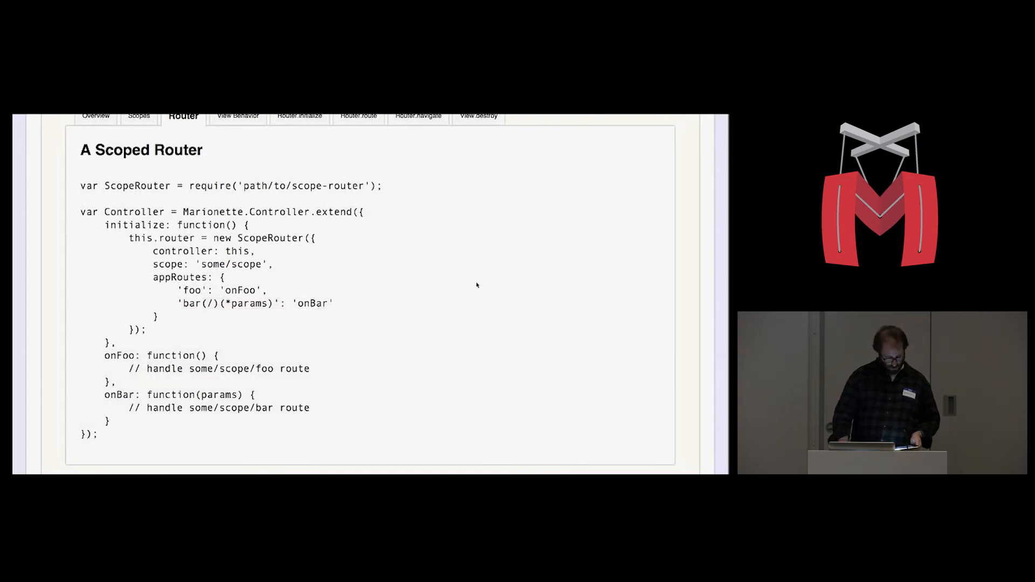
# Step: Show the View Behavior slide with LayoutView code adding the Tabs behavior
pyautogui.click(237, 115)
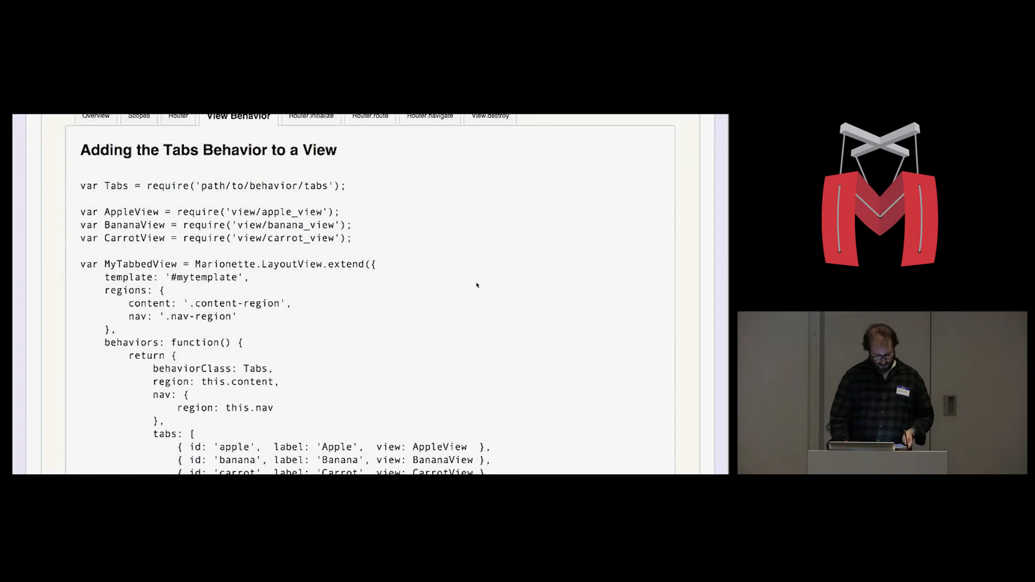
pyautogui.moveTo(503, 313)
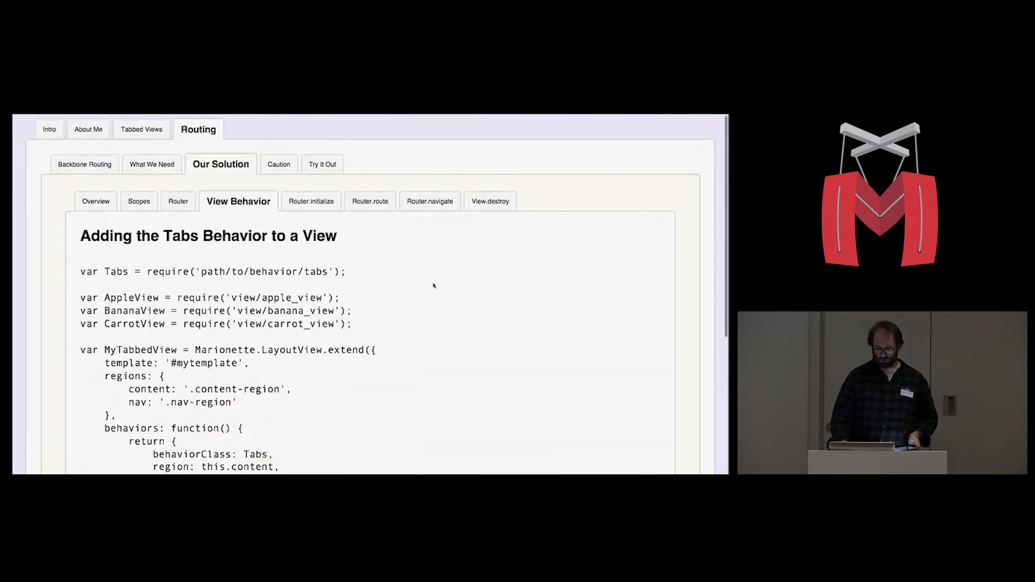
# Step: Advance to Router.initialize, explaining route checks and Backbone.history startup
pyautogui.click(311, 201)
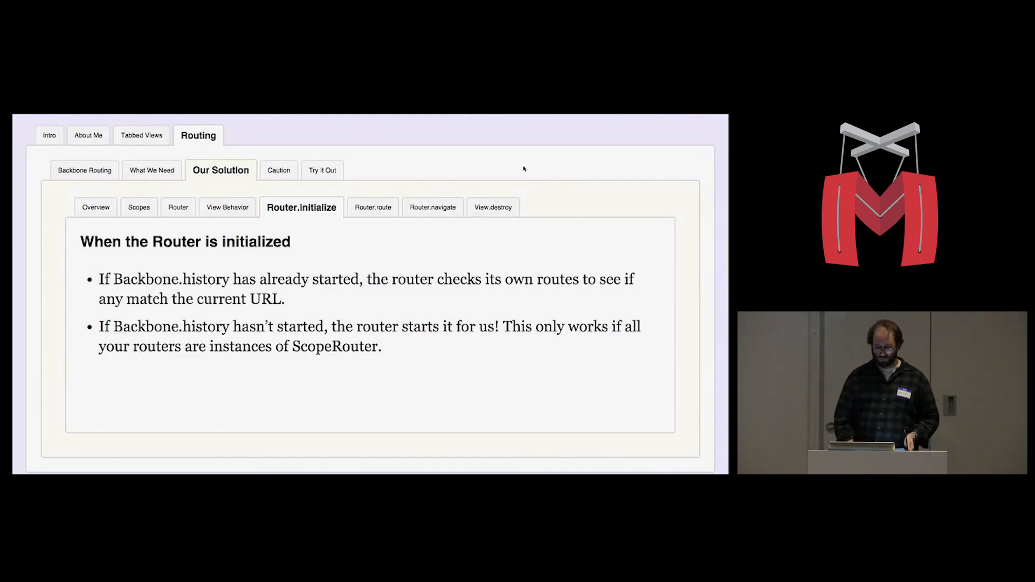
# Step: Advance to Router.route, where Backbone.history.handlers routes reference their owning router
pyautogui.click(372, 207)
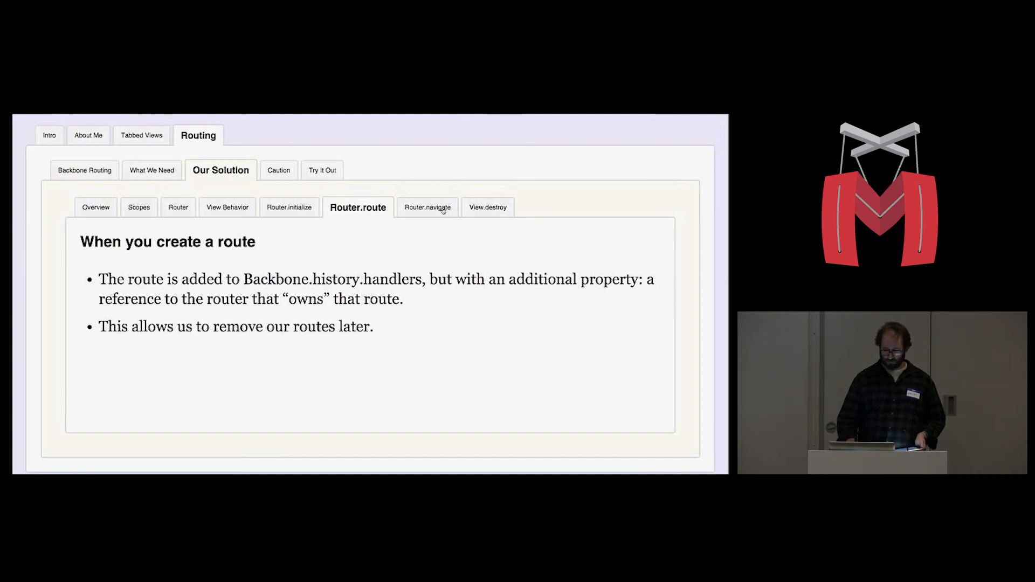
# Step: Show the Router.navigate slide, then finish on the A Word of Caution slide
pyautogui.click(428, 207)
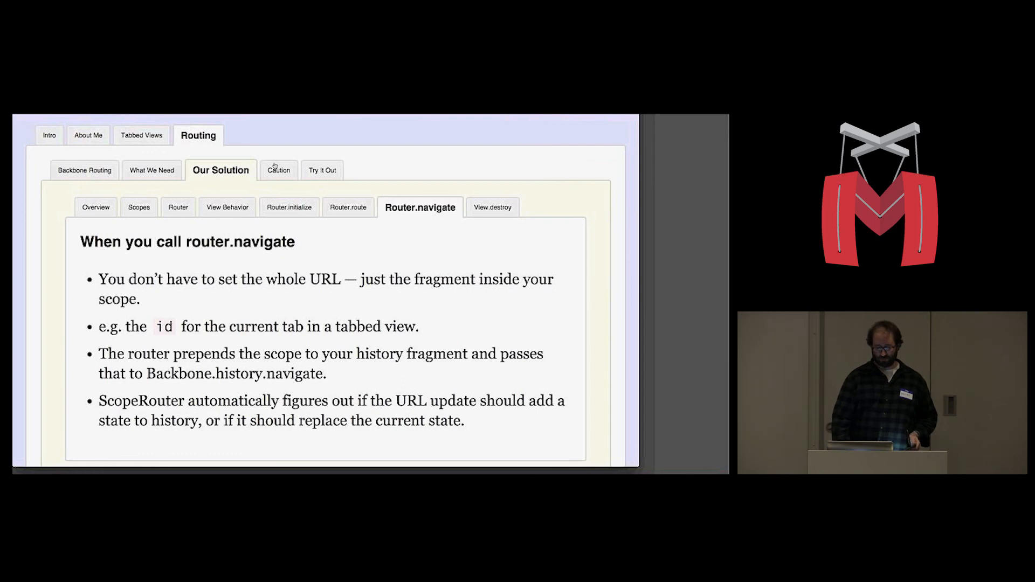
pyautogui.click(278, 170)
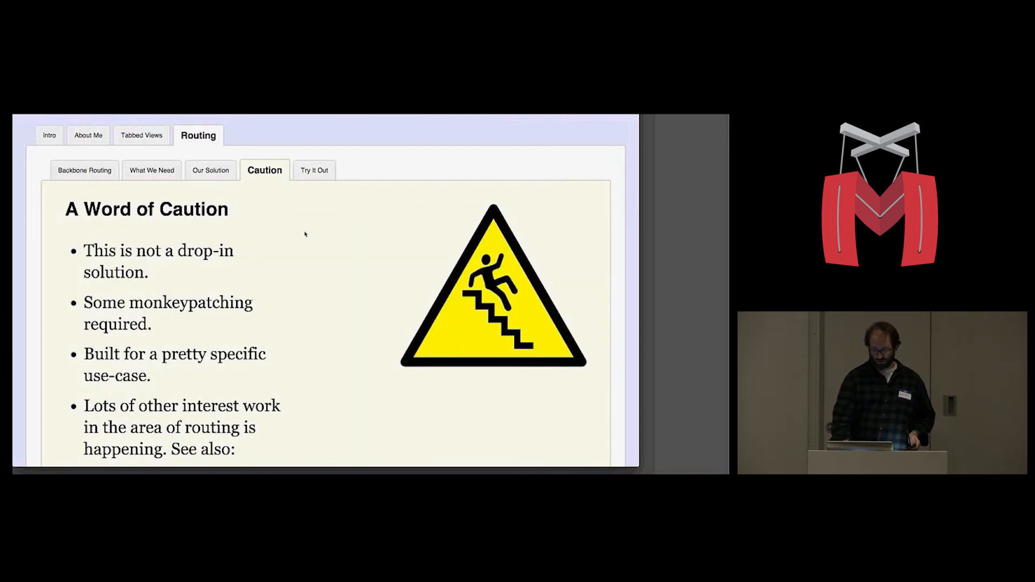